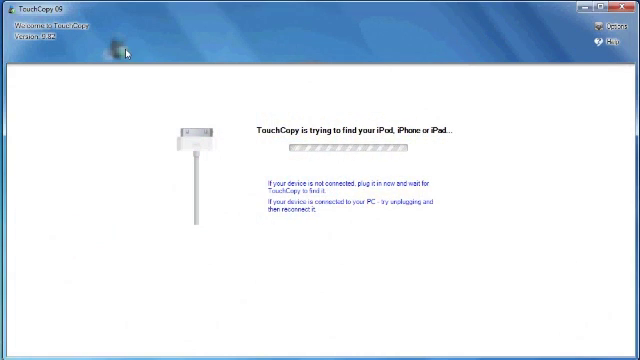
{"action": "mouse_move", "coordinate": [256, 203]}
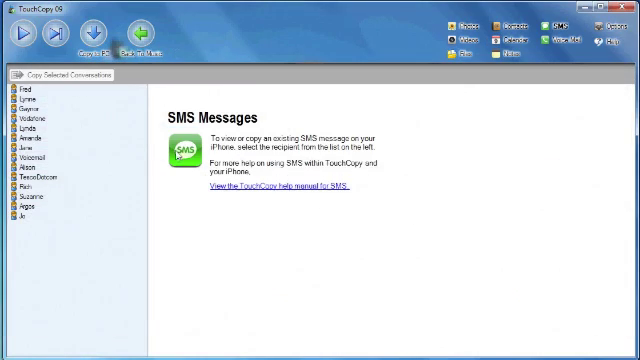
{"action": "mouse_move", "coordinate": [37, 222]}
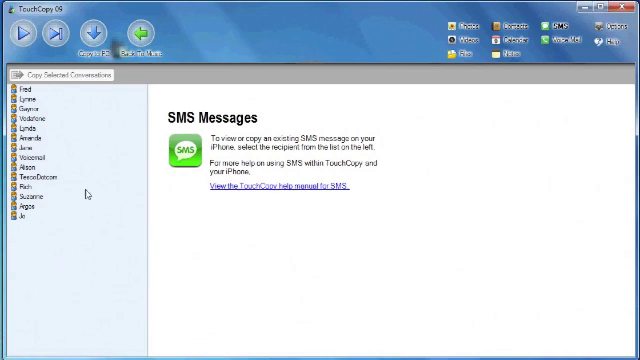
- Select the Fred conversation in TouchCopy's conversation list
{"action": "left_click", "coordinate": [30, 91]}
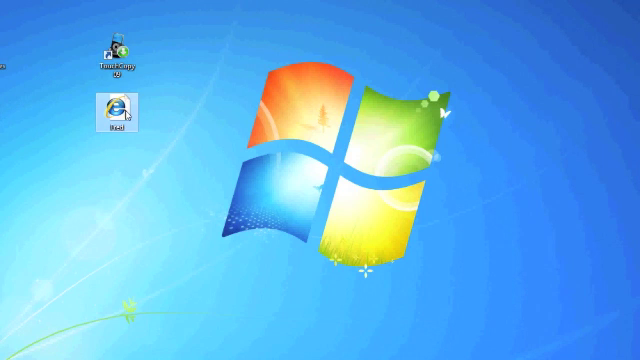
- Open the Fred HTML file from the desktop and scroll down to the first photo
{"action": "double_click", "coordinate": [116, 103]}
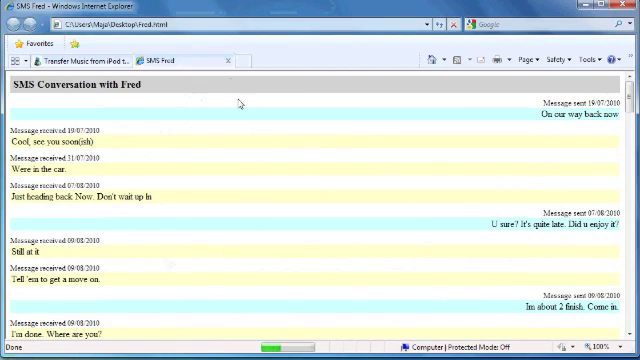
{"action": "scroll", "scroll_direction": "down", "scroll_amount": 3}
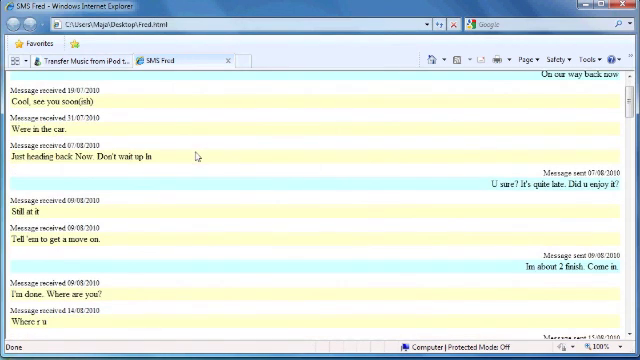
{"action": "scroll", "scroll_direction": "down", "scroll_amount": 3}
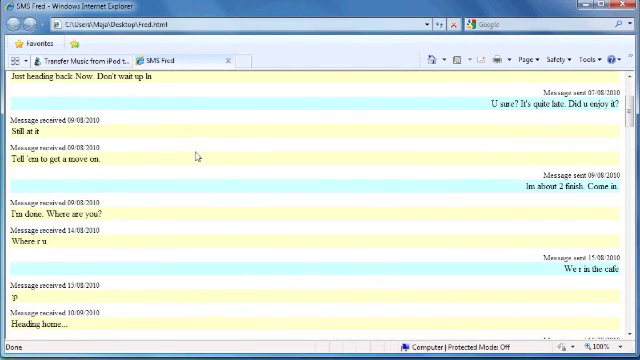
{"action": "scroll", "scroll_direction": "down", "scroll_amount": 3}
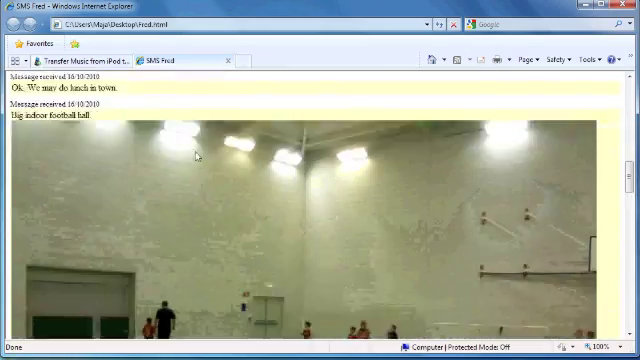
{"action": "scroll", "scroll_direction": "down", "scroll_amount": 3}
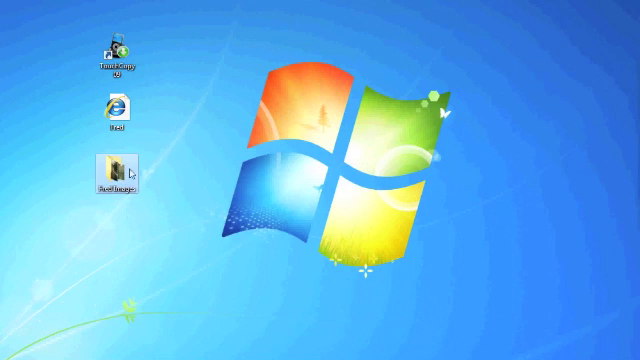
- Open the Fred Images folder and select photo 02
{"action": "double_click", "coordinate": [115, 170]}
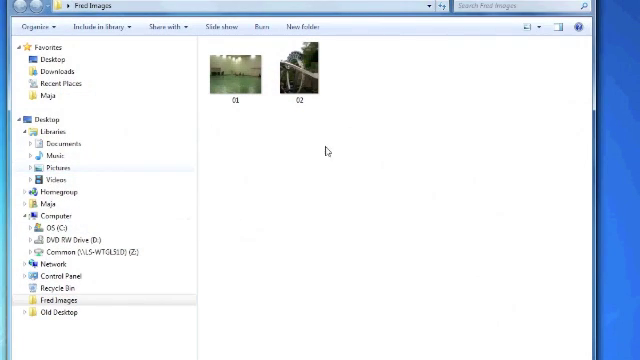
{"action": "left_click", "coordinate": [295, 75]}
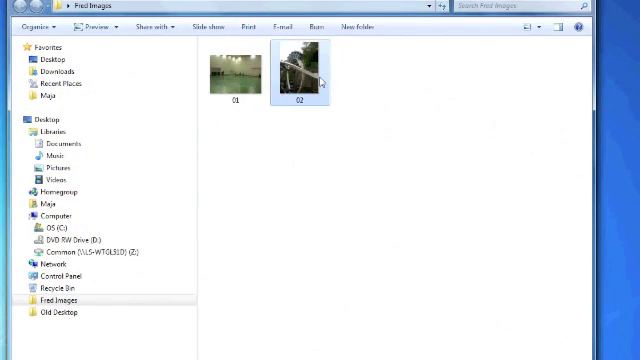